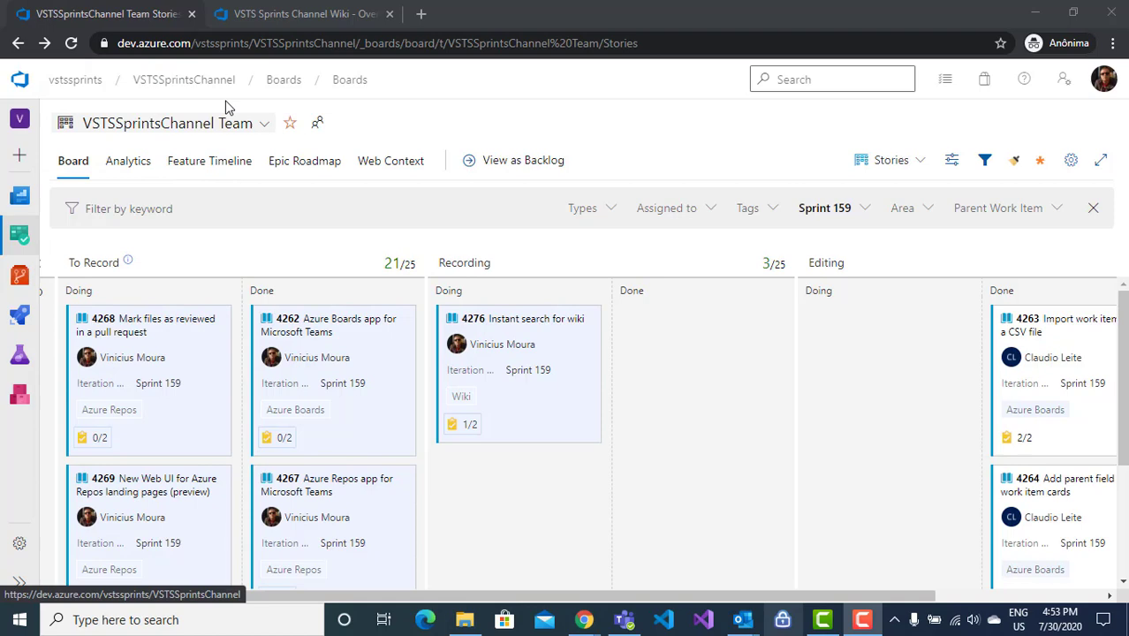
Step: Navigate from the Boards page to the VSTS Sprints Channel Wiki home page
left_click(304, 14)
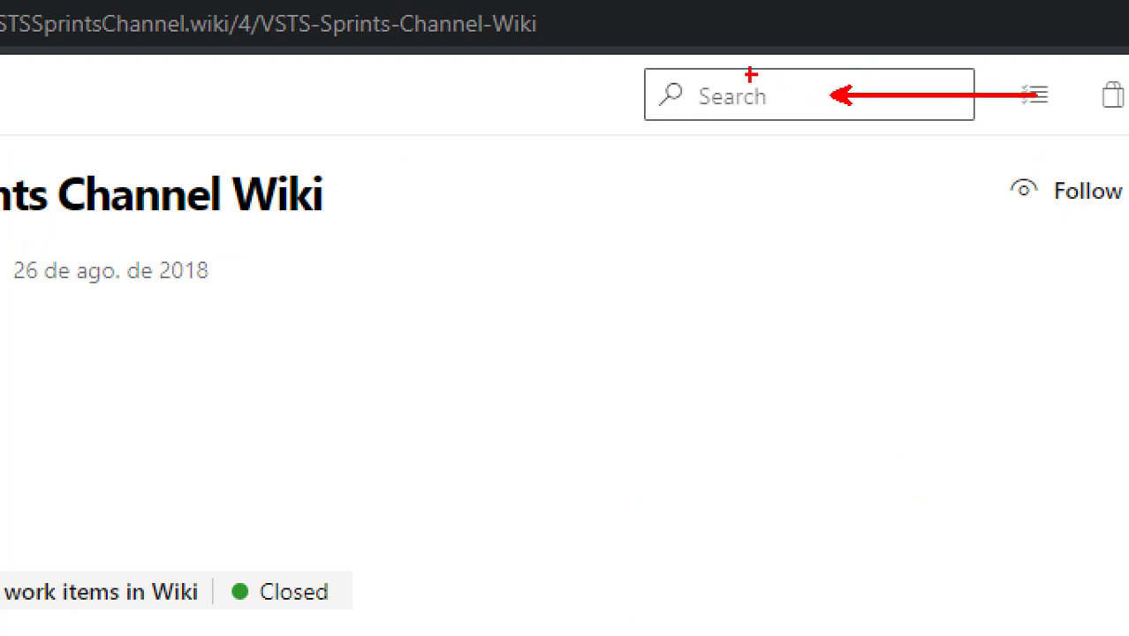
Step: Search 'pag' and choose New page en-US from the instant Wiki Pages results
left_click(722, 96)
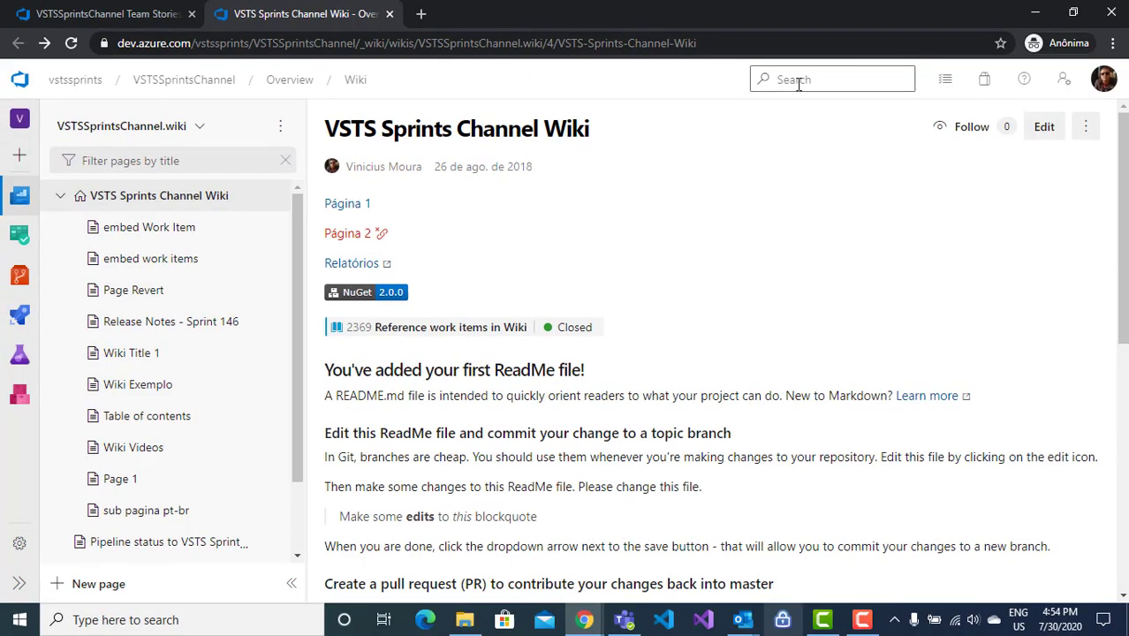
left_click(830, 78)
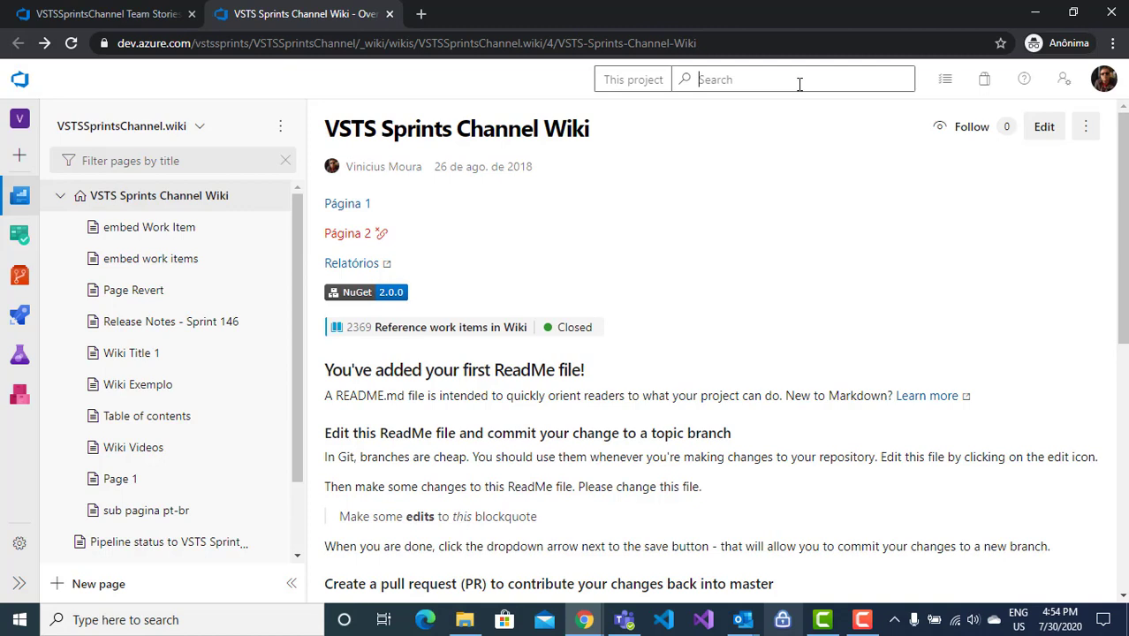
type("page")
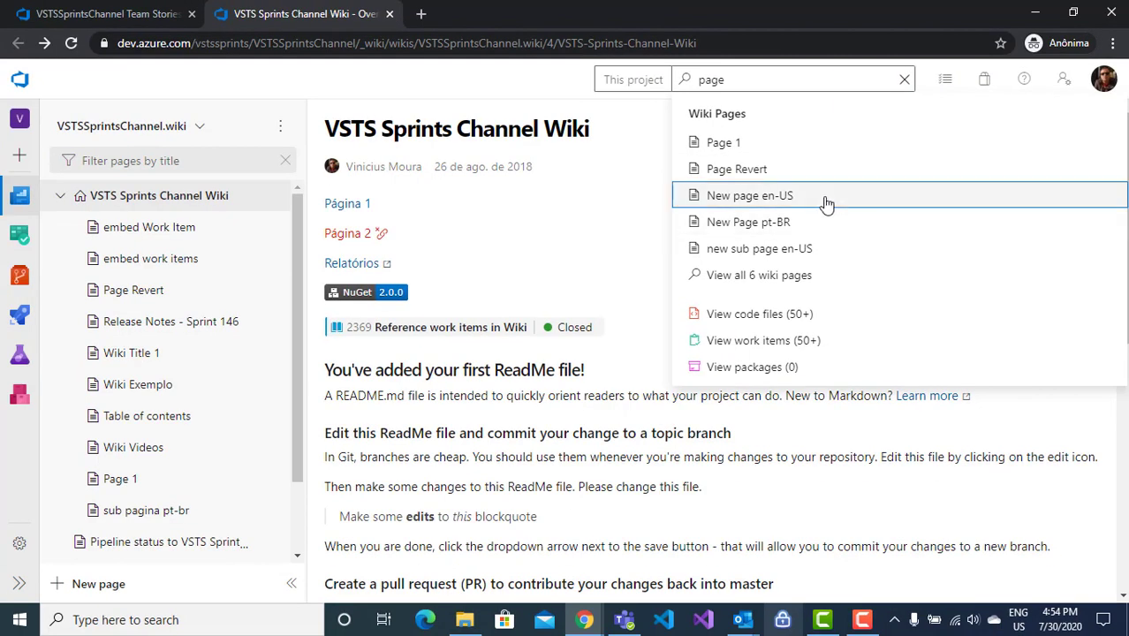
left_click(749, 194)
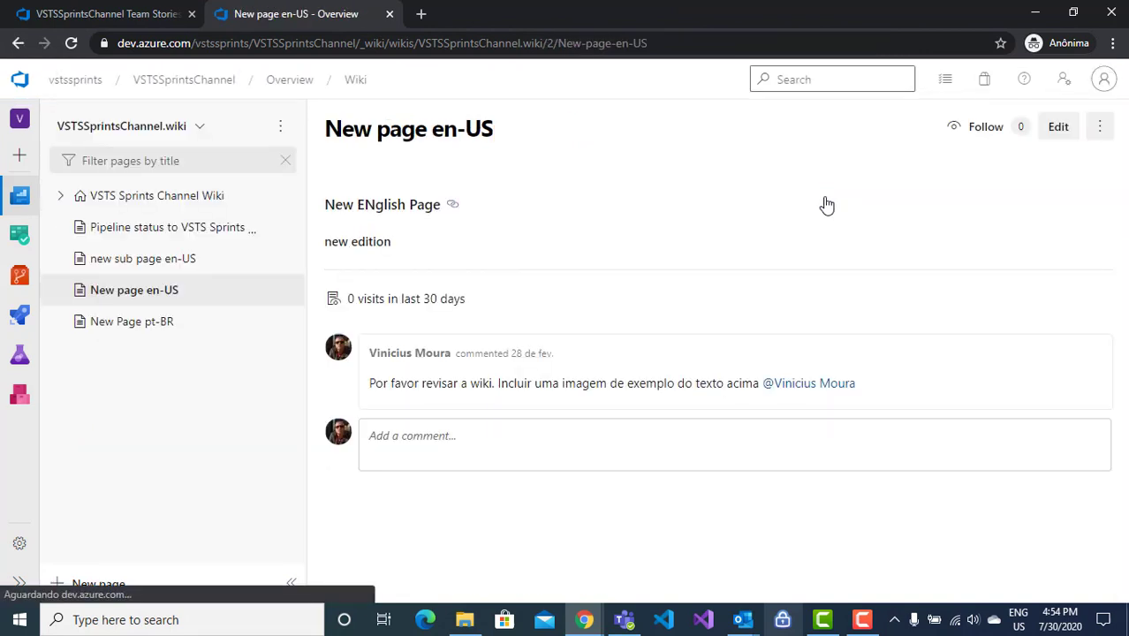